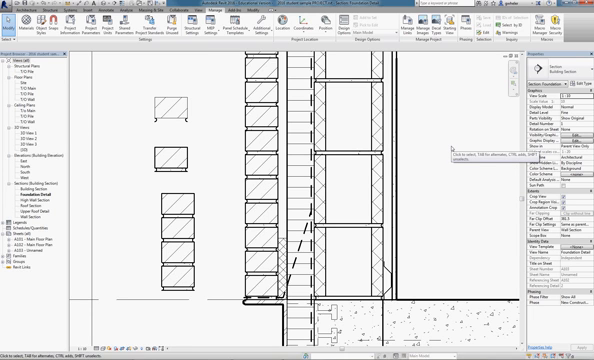
Select a brick detail component, edit its section family, and give the new filled region the Gypsum type
left_click(165, 105)
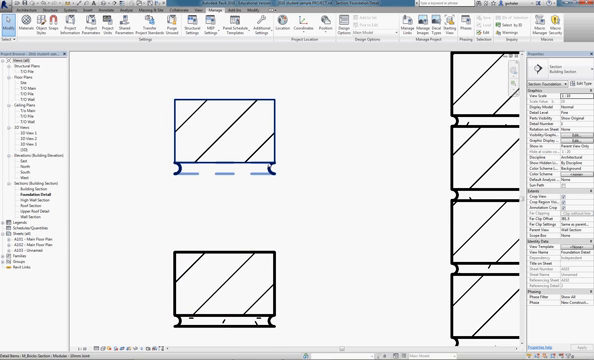
left_click(220, 125)
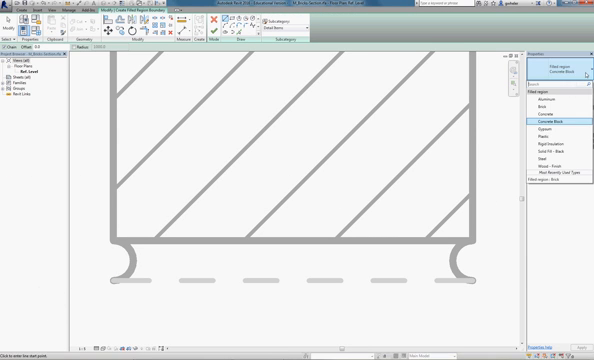
mouse_move(550, 149)
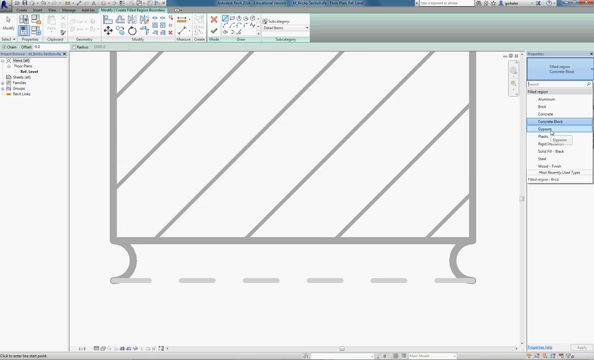
left_click(544, 135)
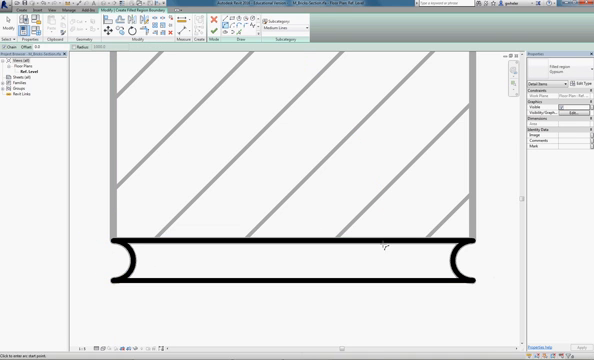
mouse_move(291, 226)
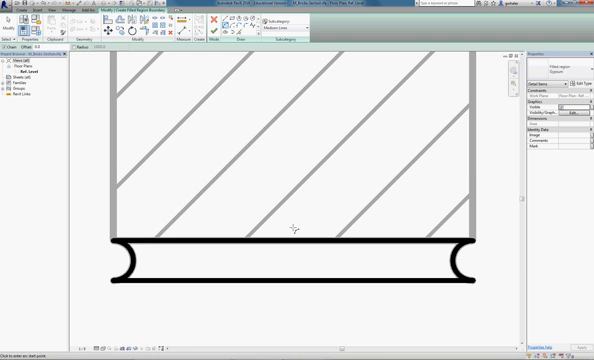
mouse_move(316, 250)
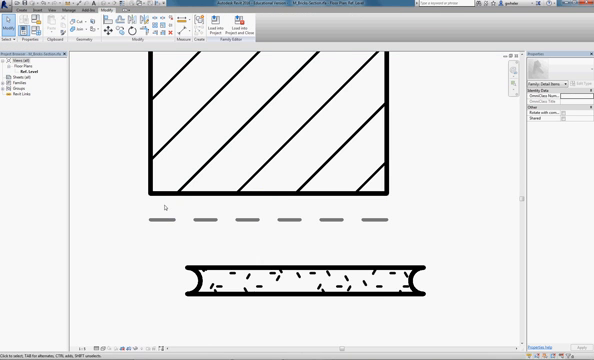
Finish edit mode so the mortar filled region sits beneath the brick
left_click(300, 283)
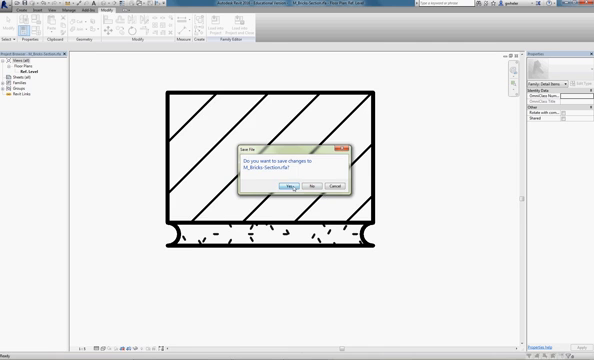
Agree to save changes to the brick section family before loading it into the project
left_click(295, 187)
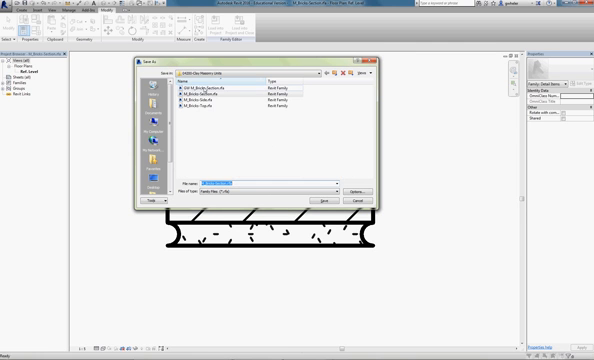
Choose the family's file name in Save As, then close the window to return to the project
left_click(220, 90)
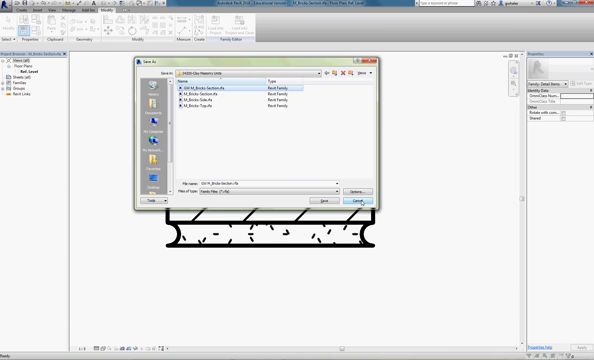
left_click(322, 198)
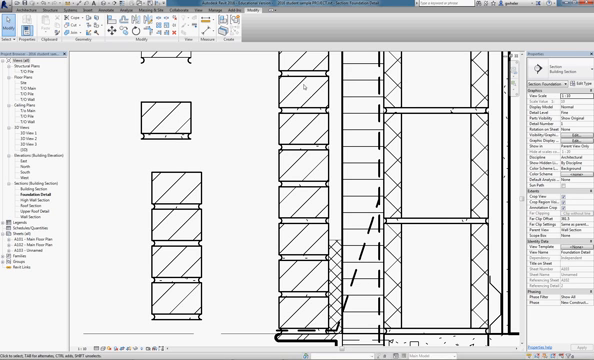
mouse_move(232, 188)
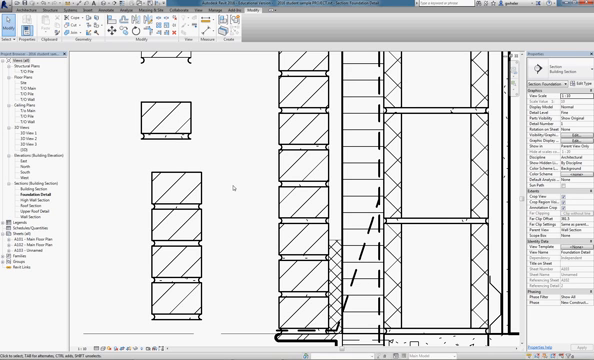